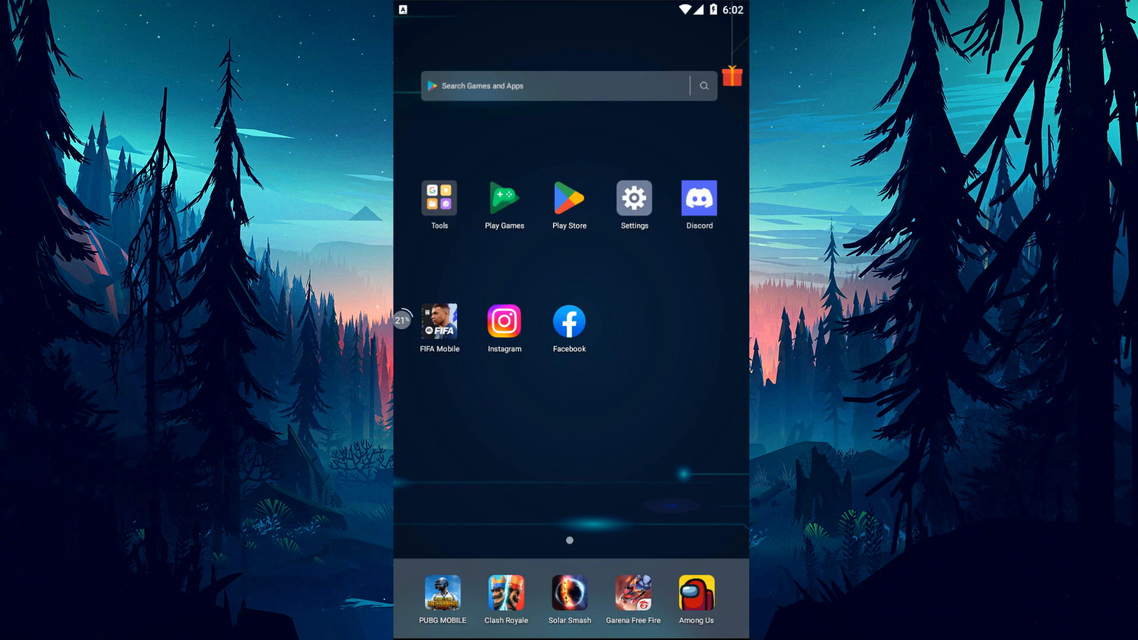
Launch Facebook and expand the Settings & privacy section in its menu
{"action": "left_click", "coordinate": [569, 321]}
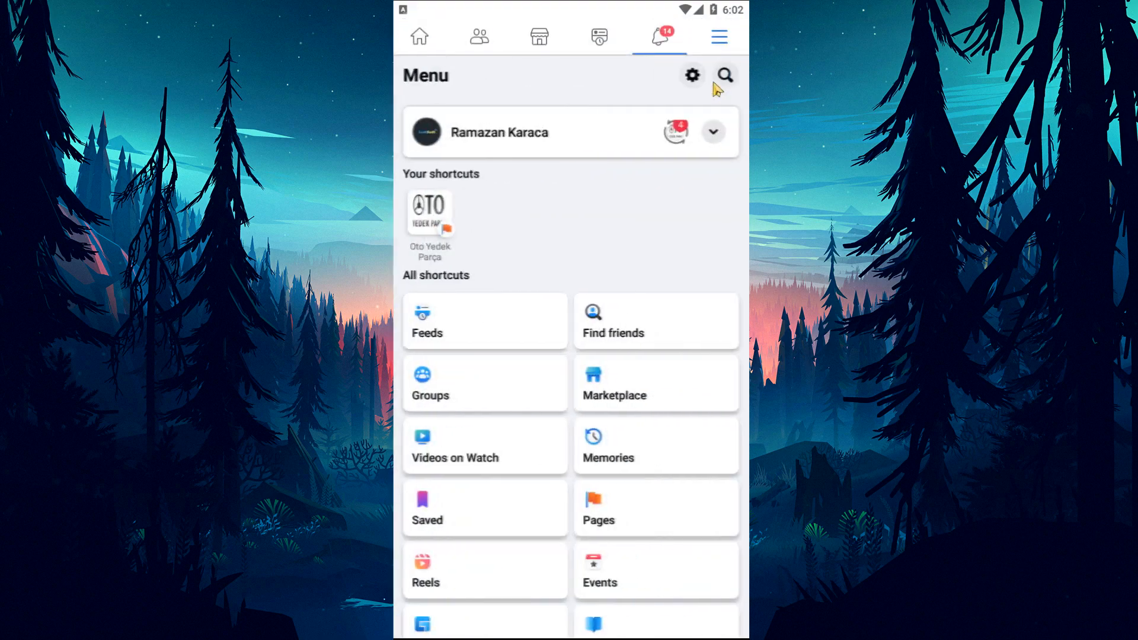
{"action": "scroll", "scroll_direction": "down", "scroll_amount": 3}
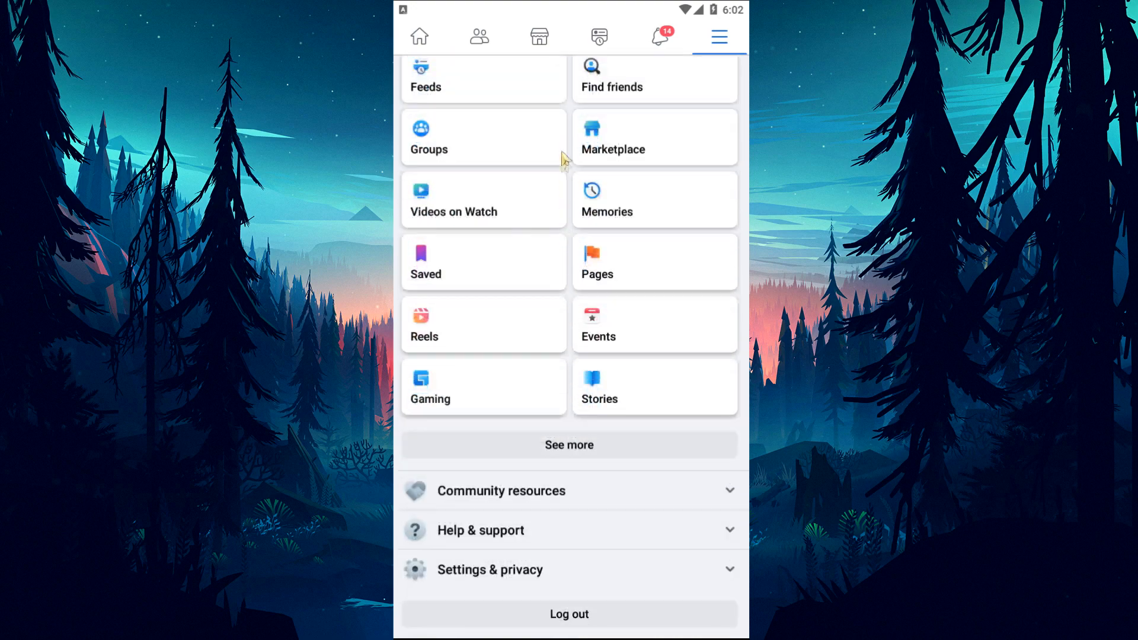
{"action": "left_click", "coordinate": [490, 570]}
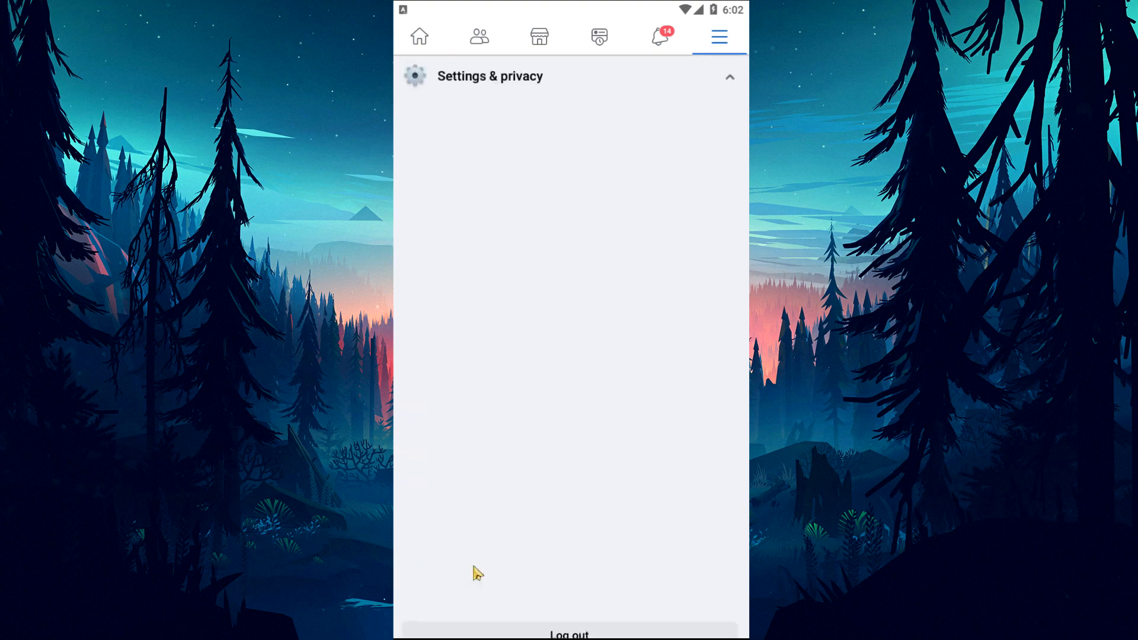
{"action": "left_click", "coordinate": [490, 75]}
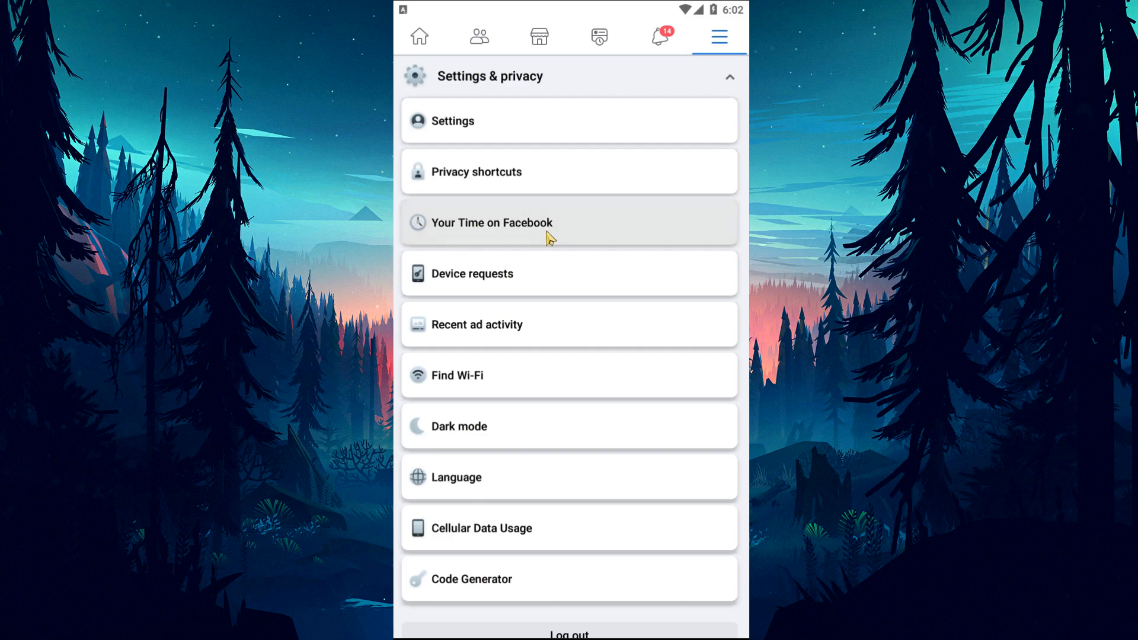
Open the Your Time on Facebook page
{"action": "left_click", "coordinate": [492, 223]}
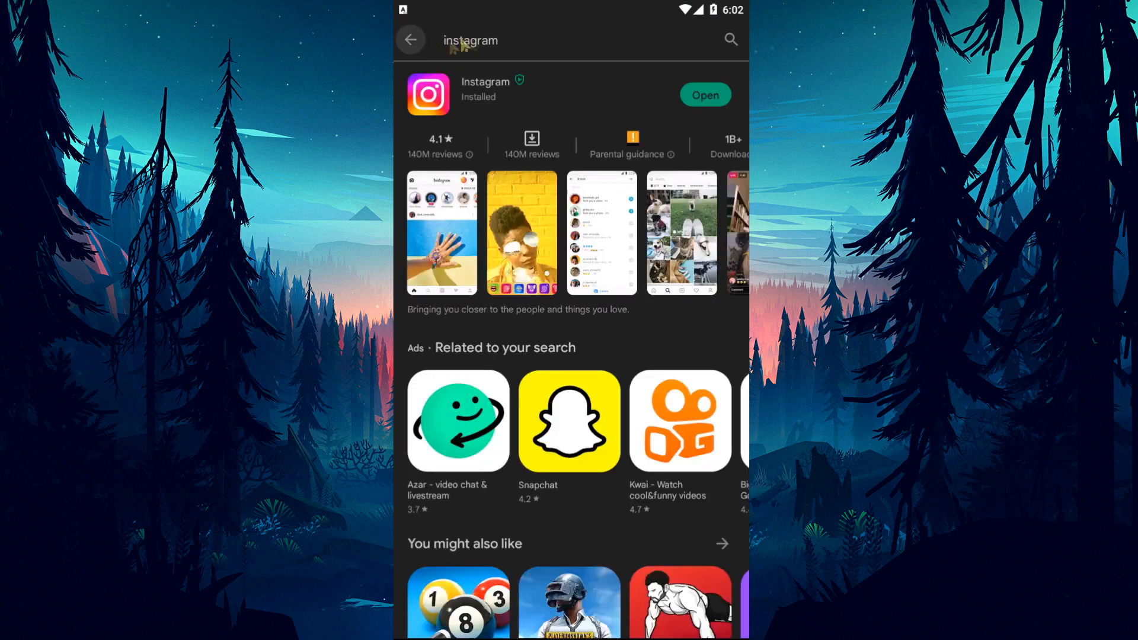
Search the Play Store for 'facebook' and open Facebook's listing
{"action": "left_click", "coordinate": [410, 39]}
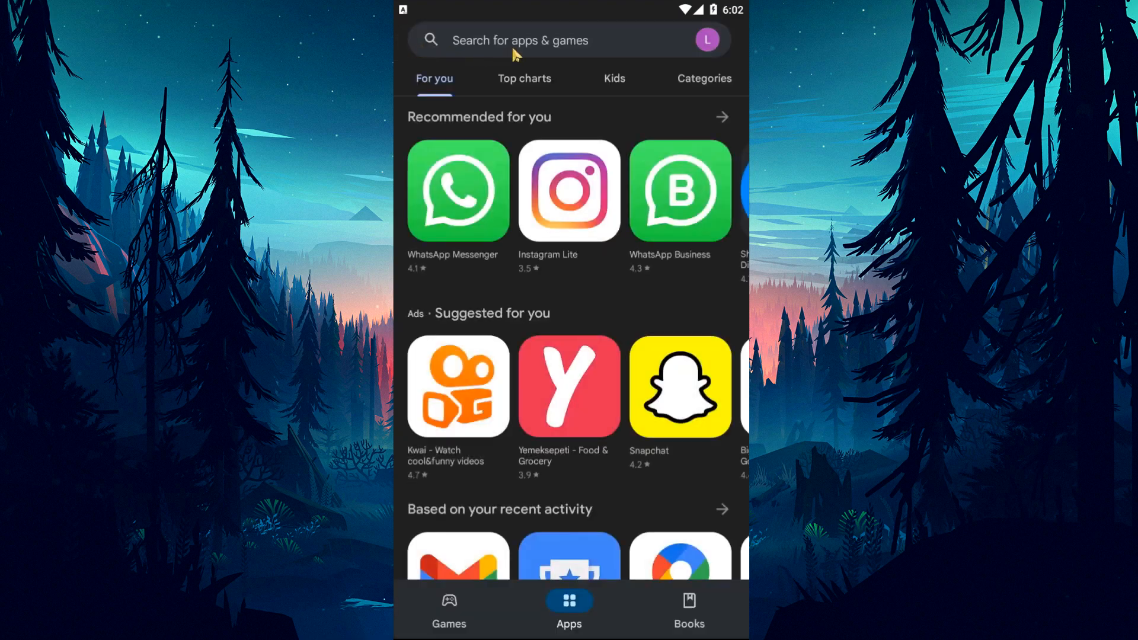
{"action": "type", "text": "cea"}
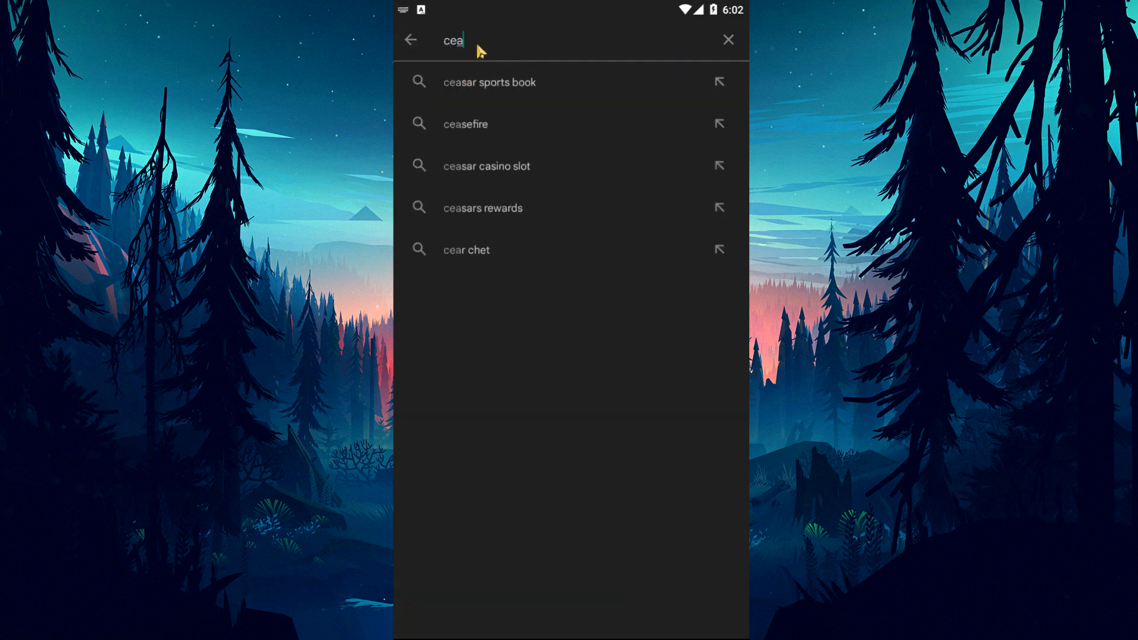
{"action": "type", "text": "face"}
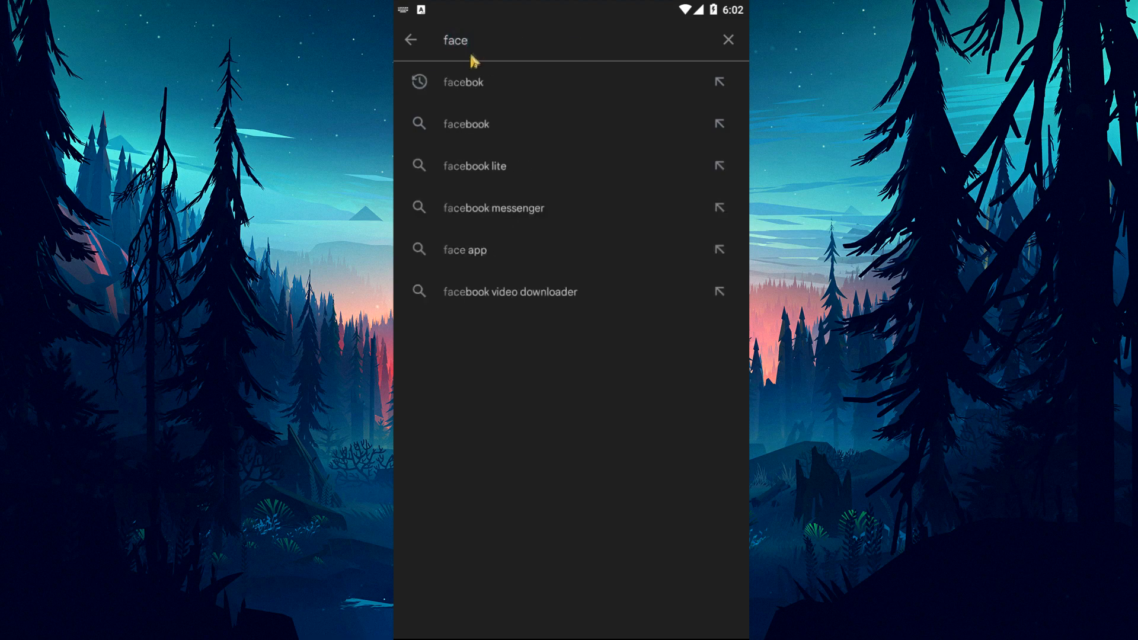
{"action": "left_click", "coordinate": [465, 124]}
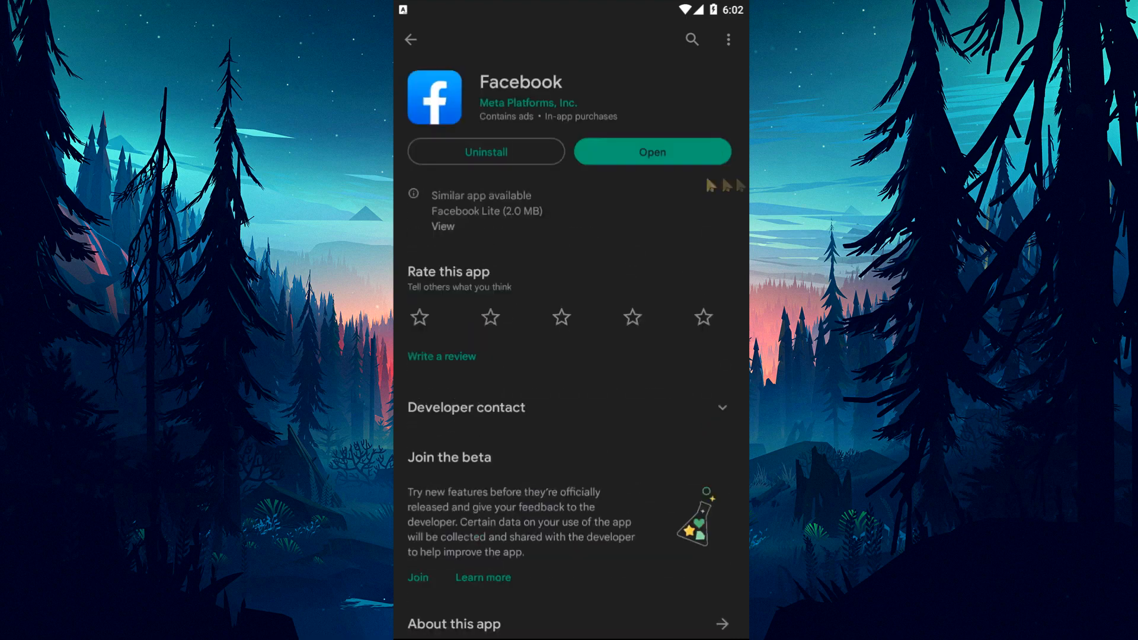
Cancel the Facebook uninstall prompt, keeping the app, and leave the store
{"action": "left_click", "coordinate": [486, 152]}
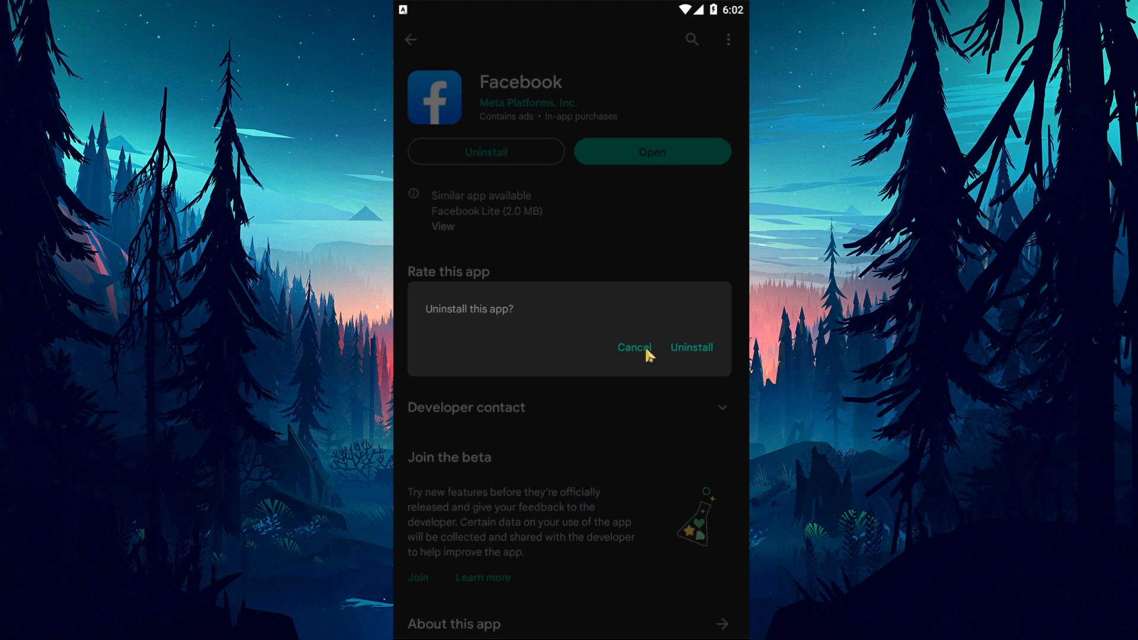
{"action": "left_click", "coordinate": [633, 347]}
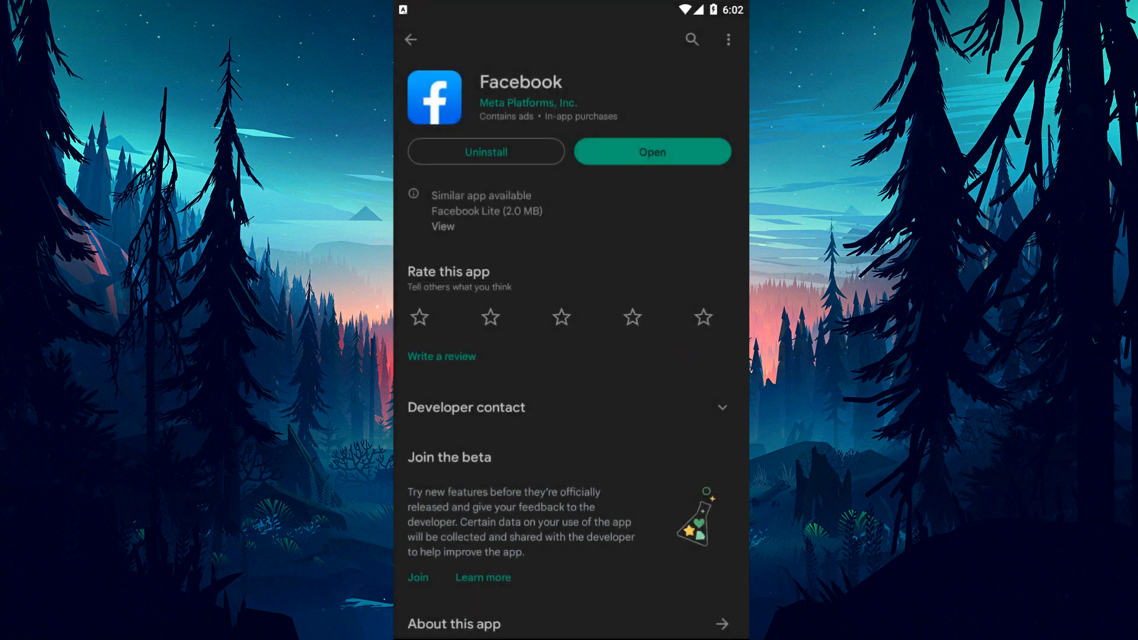
{"action": "left_click", "coordinate": [411, 40]}
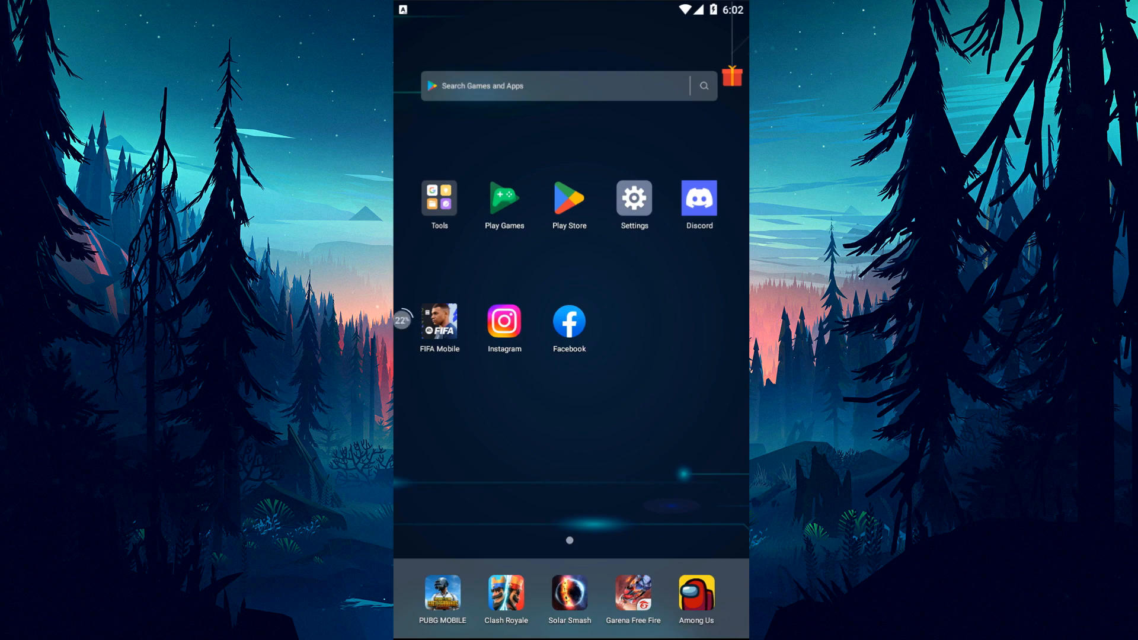
Open Facebook's app details from the Apps list in Android Settings
{"action": "left_click", "coordinate": [633, 197]}
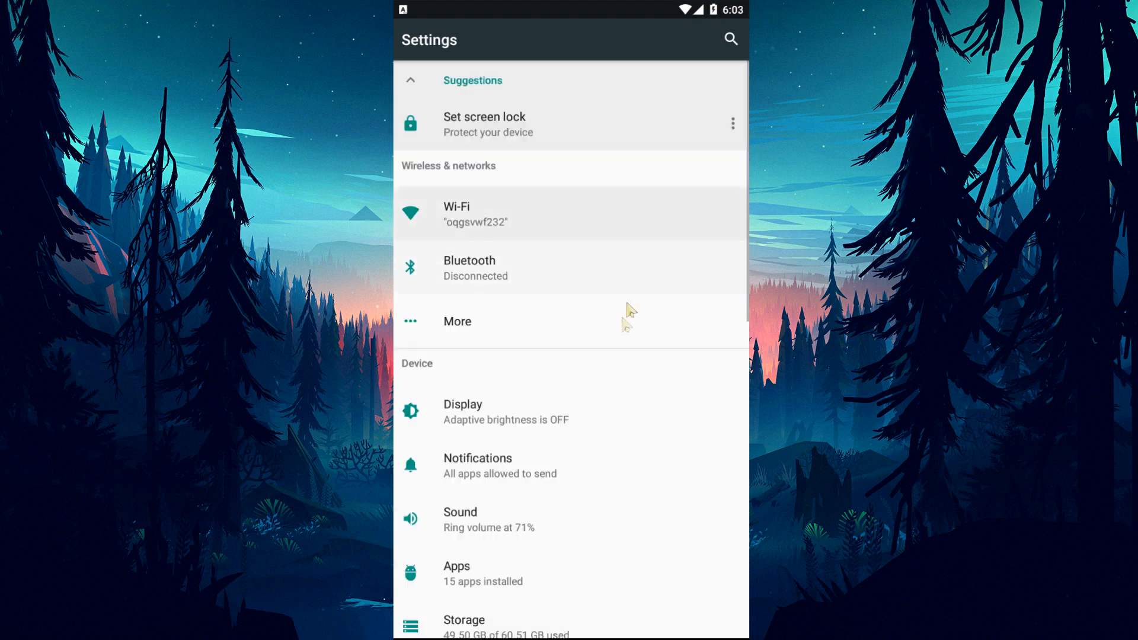
{"action": "scroll", "scroll_direction": "down", "scroll_amount": 3}
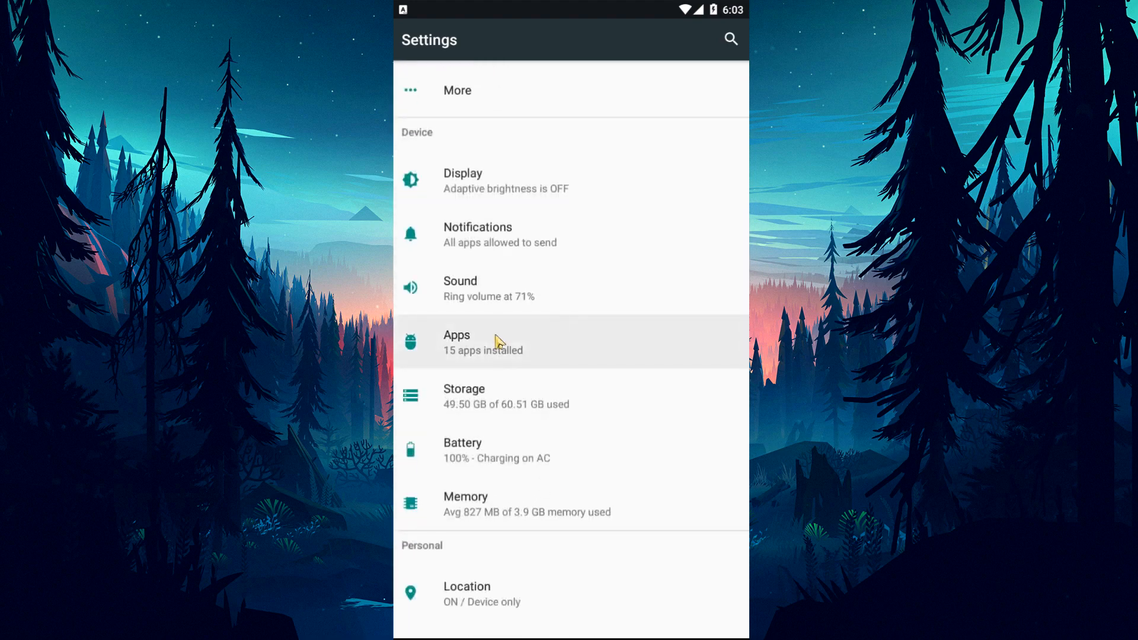
{"action": "left_click", "coordinate": [465, 342]}
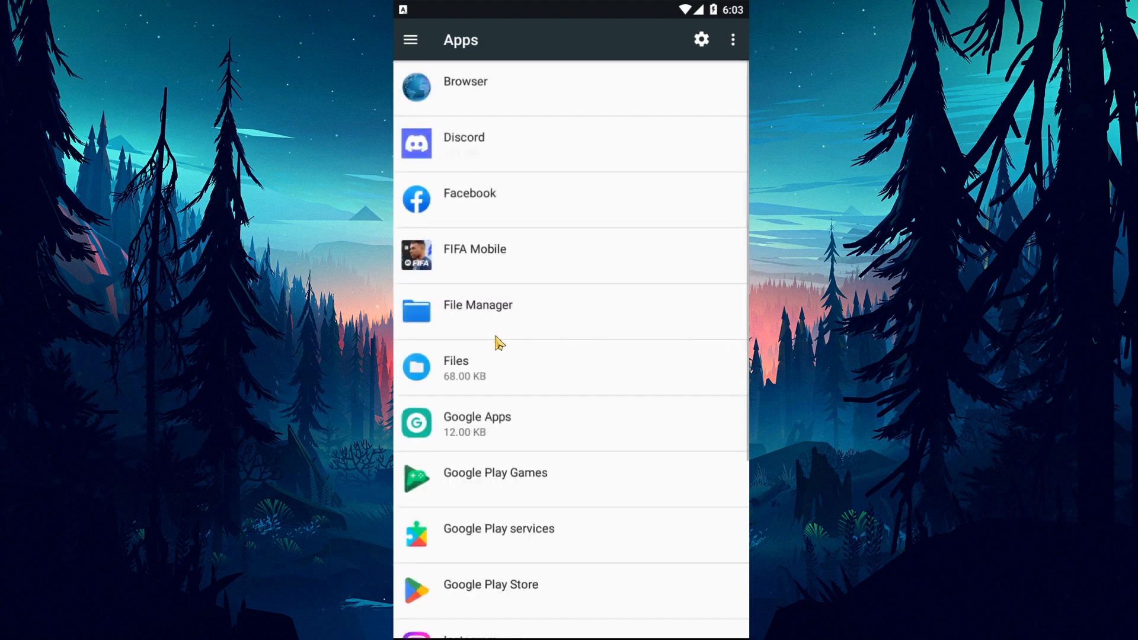
{"action": "left_click", "coordinate": [470, 193]}
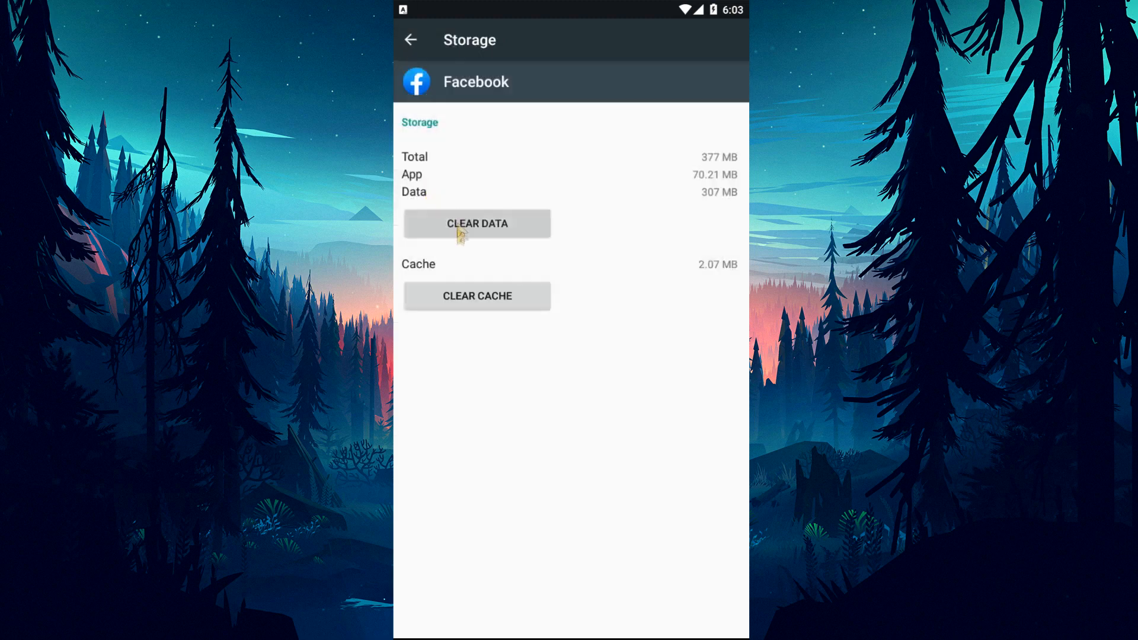
Clear Facebook's app data and cache, then view its permissions
{"action": "left_click", "coordinate": [476, 223]}
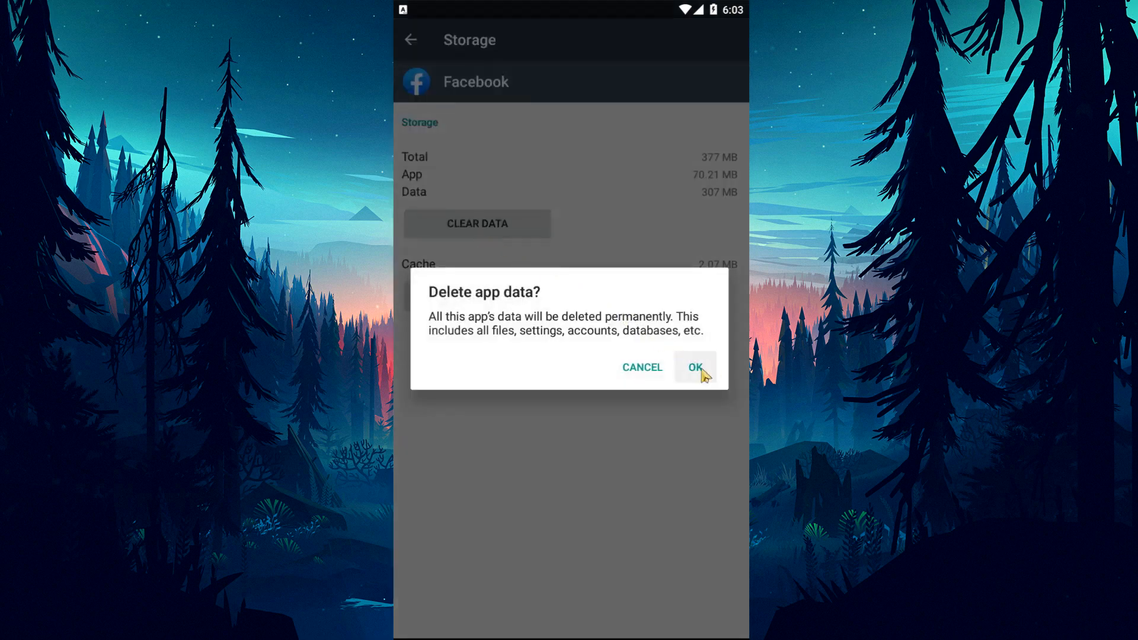
{"action": "left_click", "coordinate": [694, 368]}
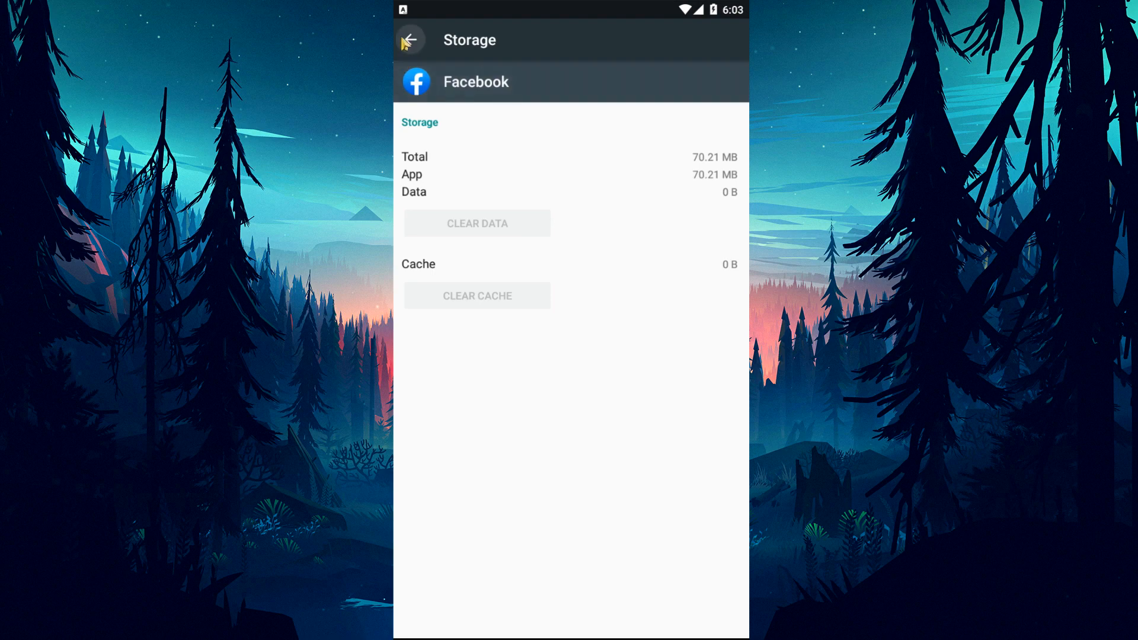
{"action": "left_click", "coordinate": [410, 39]}
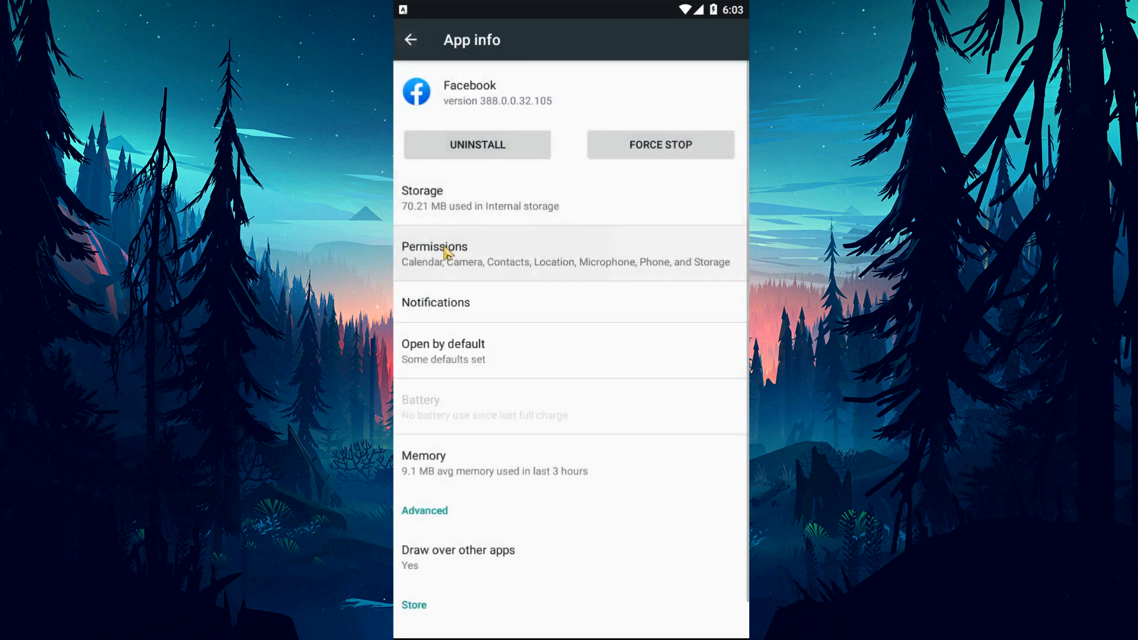
{"action": "left_click", "coordinate": [434, 246]}
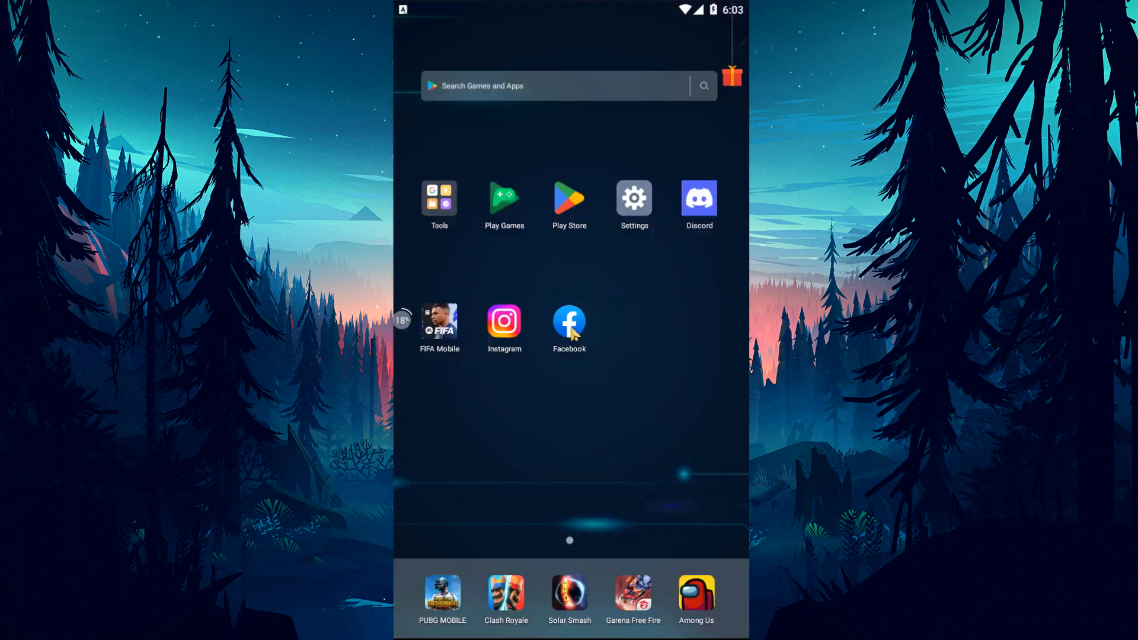
Reopen Facebook from the home screen after the data wipe
{"action": "left_click", "coordinate": [569, 323]}
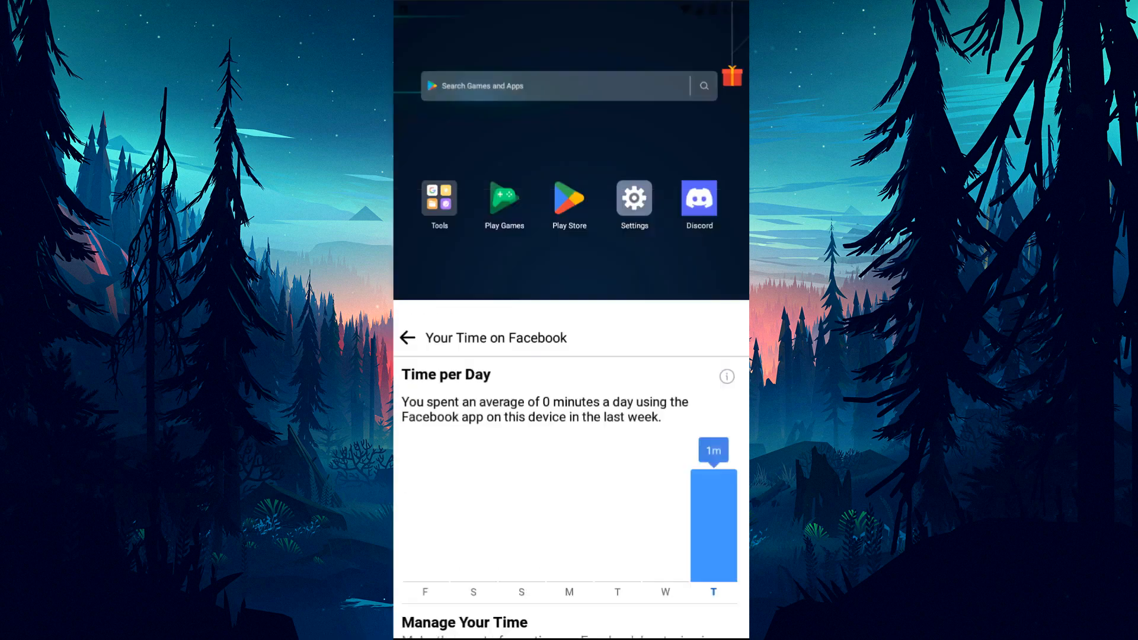
{"action": "left_click", "coordinate": [408, 337]}
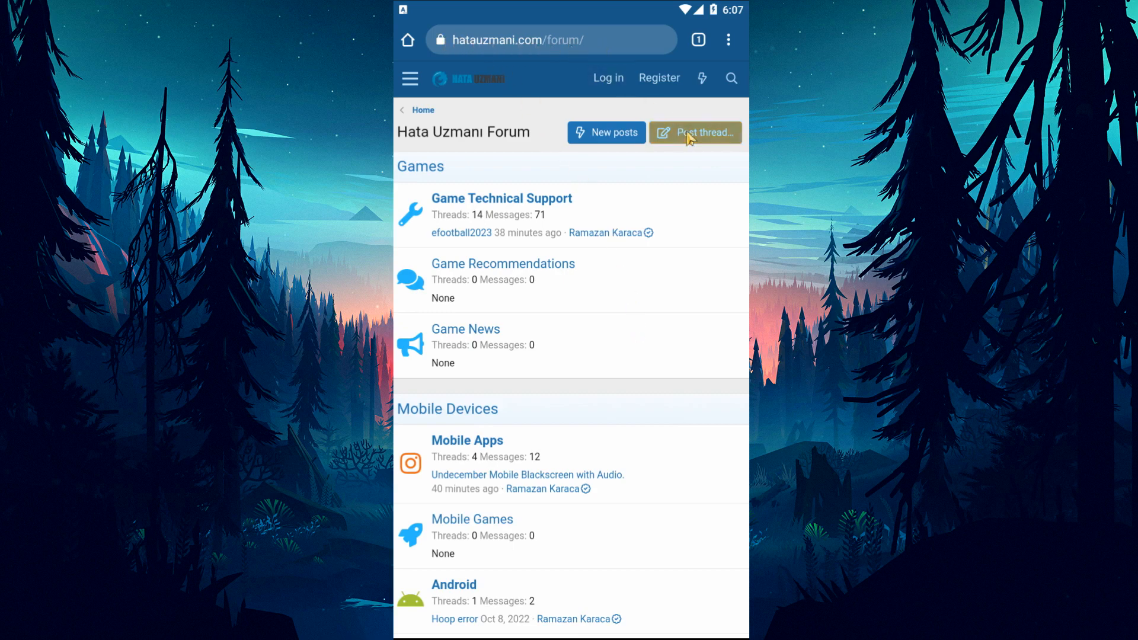
Start a new thread from the Hata Uzmanı Forum home page
{"action": "left_click", "coordinate": [694, 132]}
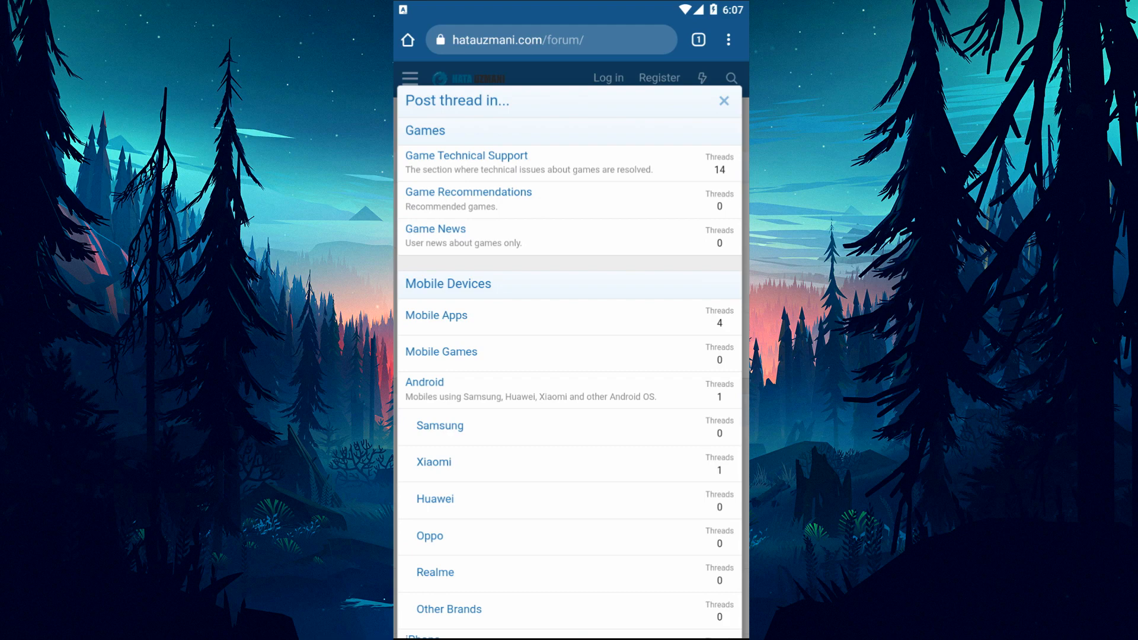